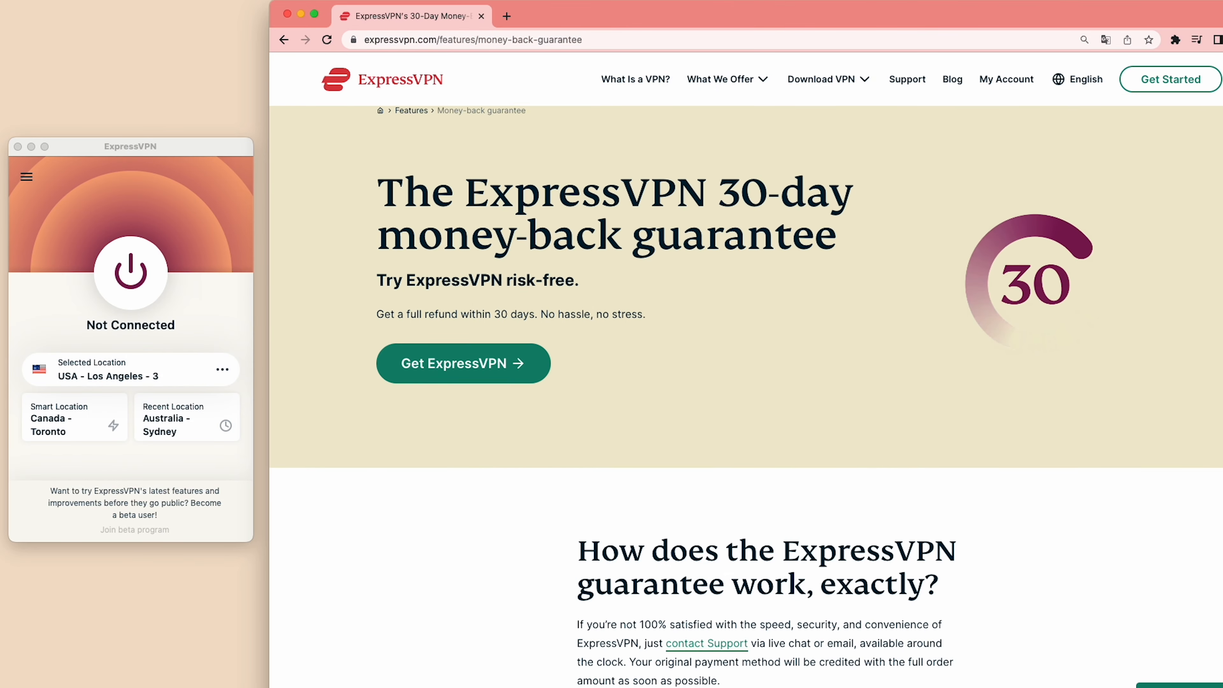
- Scroll down the ExpressVPN money-back guarantee page to the Live Chat widget
scroll("down", 3)
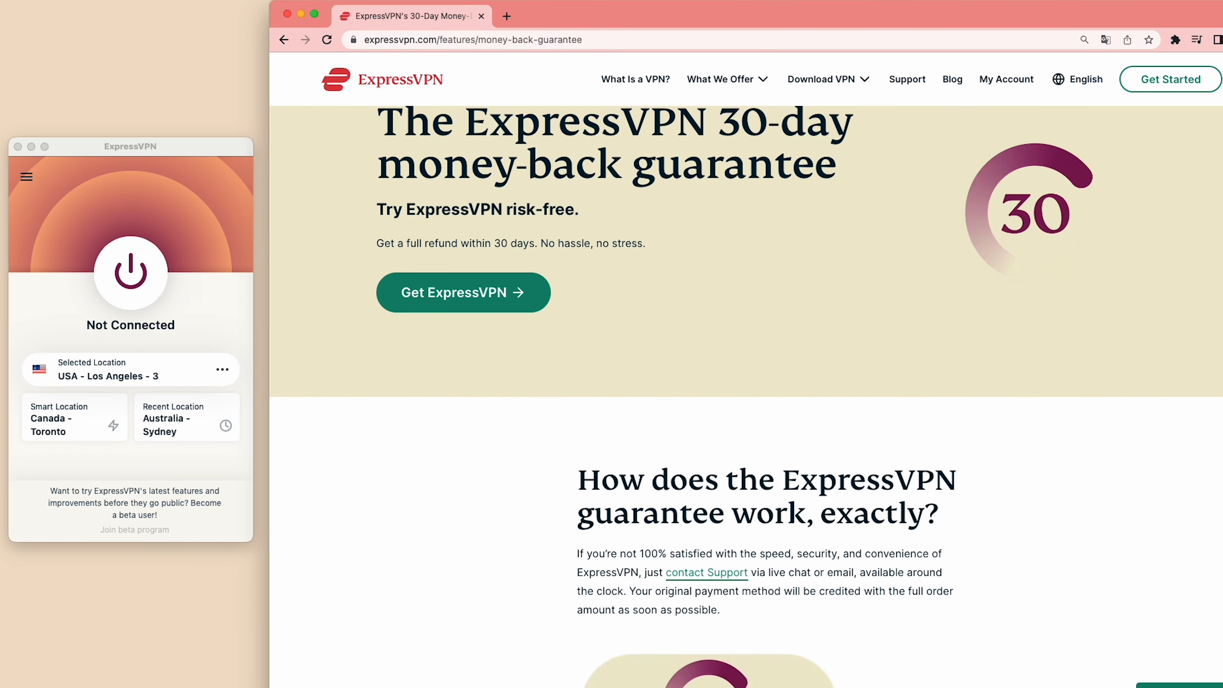
scroll("down", 3)
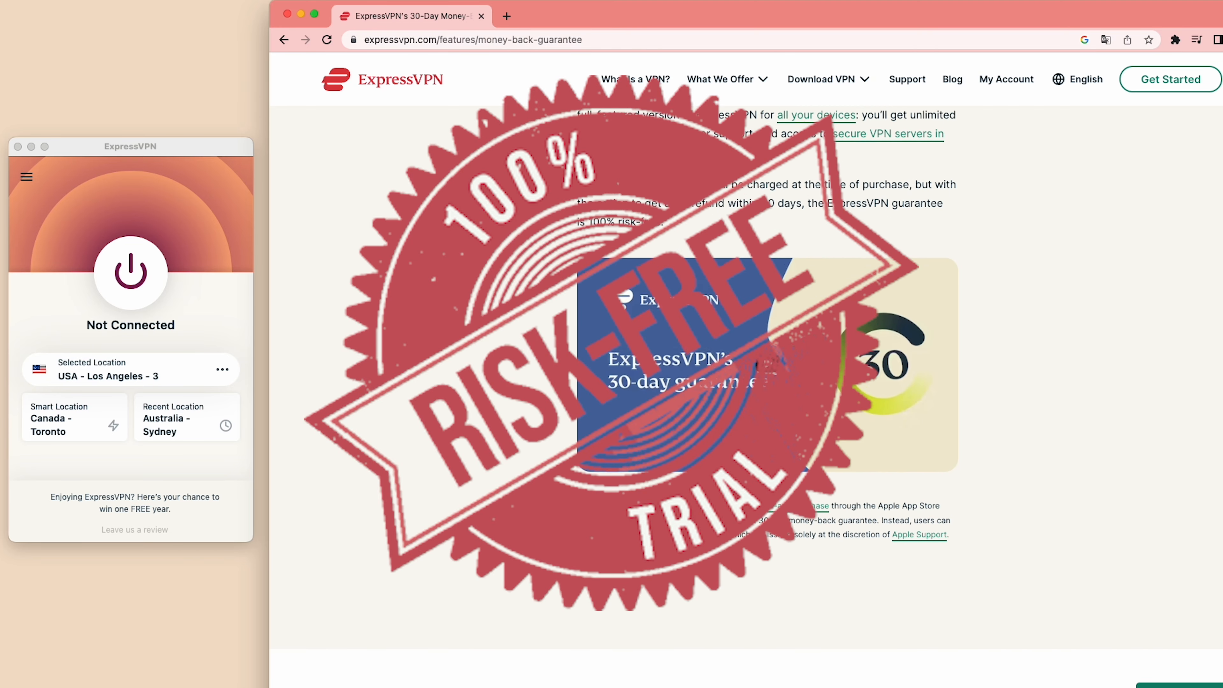
scroll("down", 3)
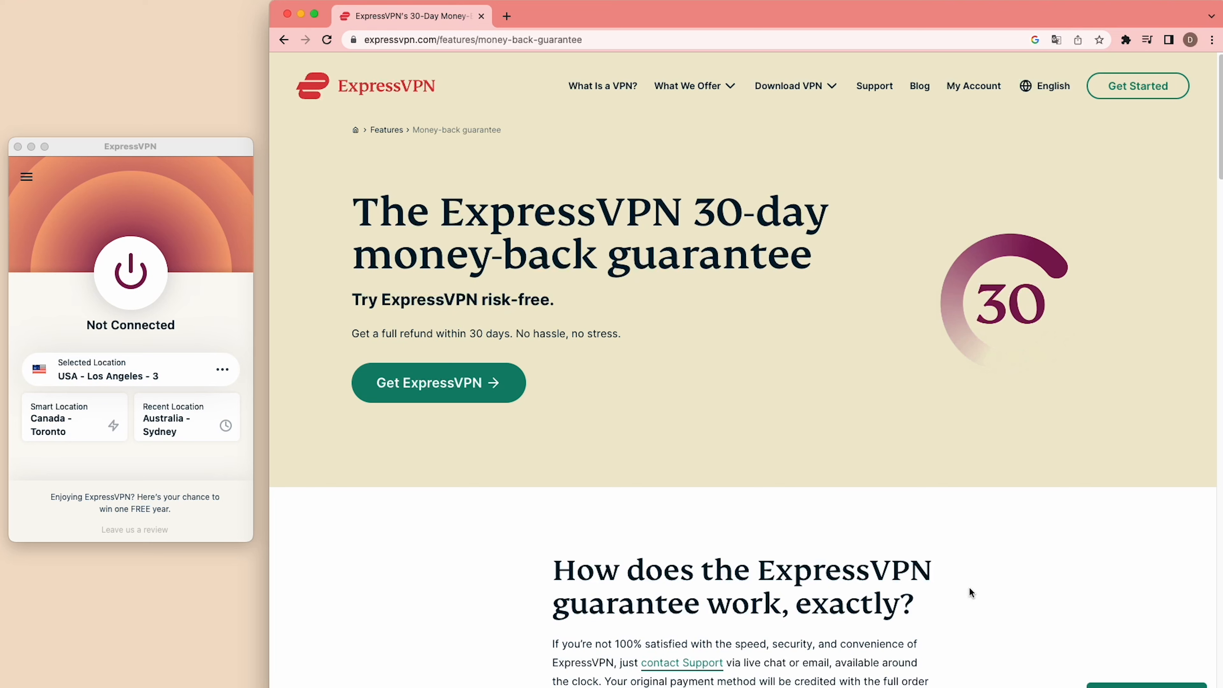
- Send support 'hi.' and ask 'how could I get full refund' in the live chat
type("hi.")
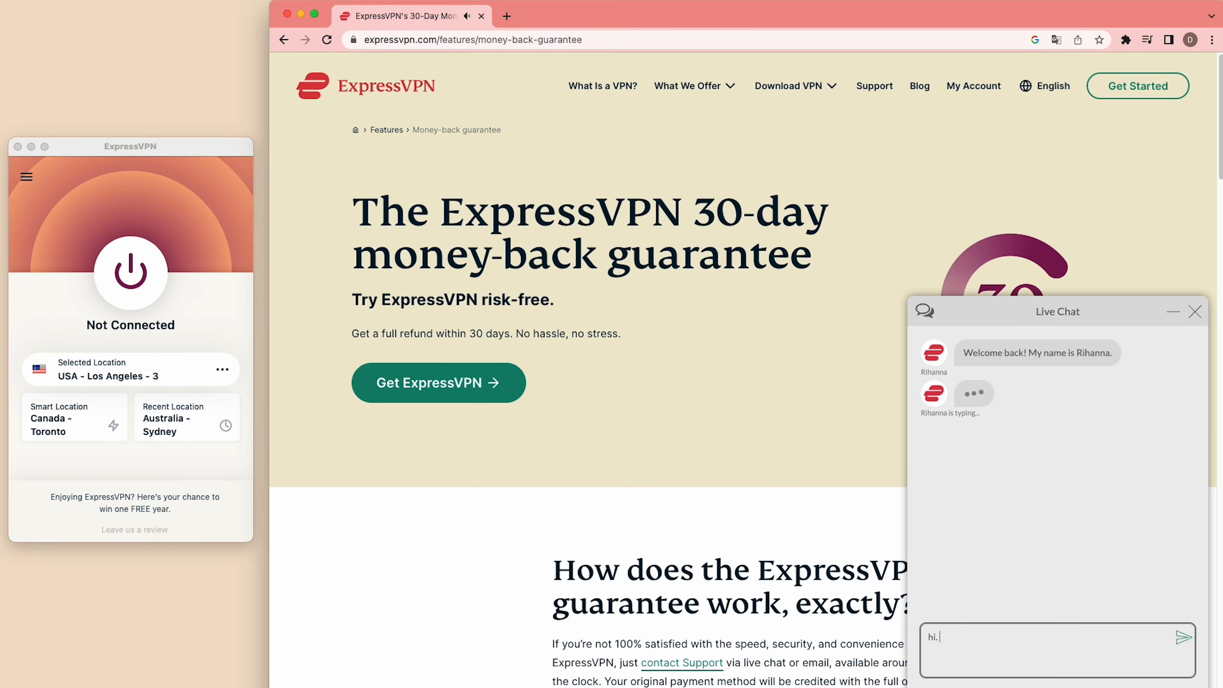
type("how could I get full refund")
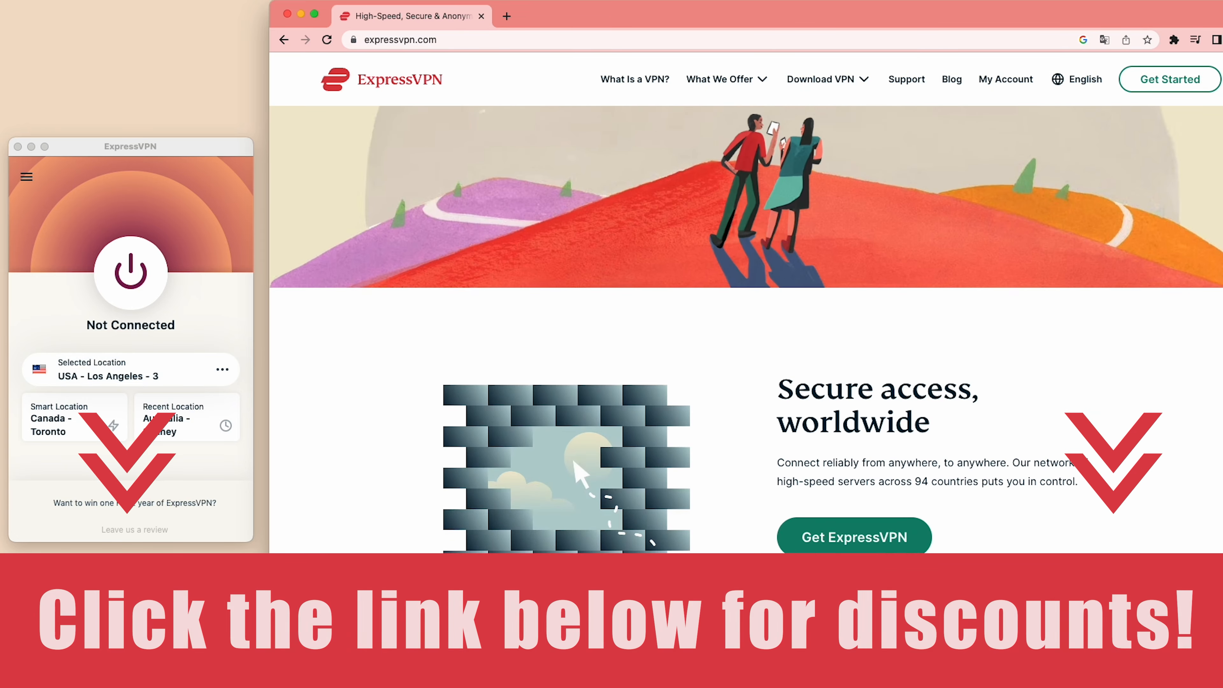
- Scroll the ExpressVPN homepage past 'Secure access, worldwide' to the advantages section
scroll("down", 3)
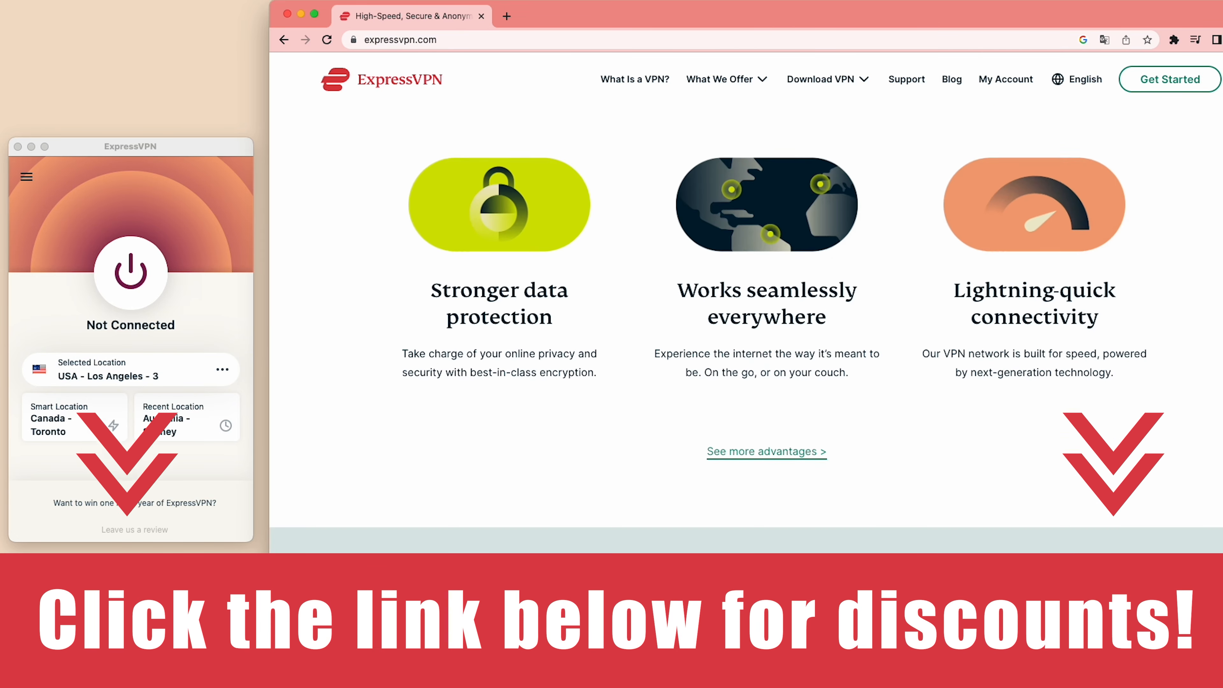
scroll("down", 3)
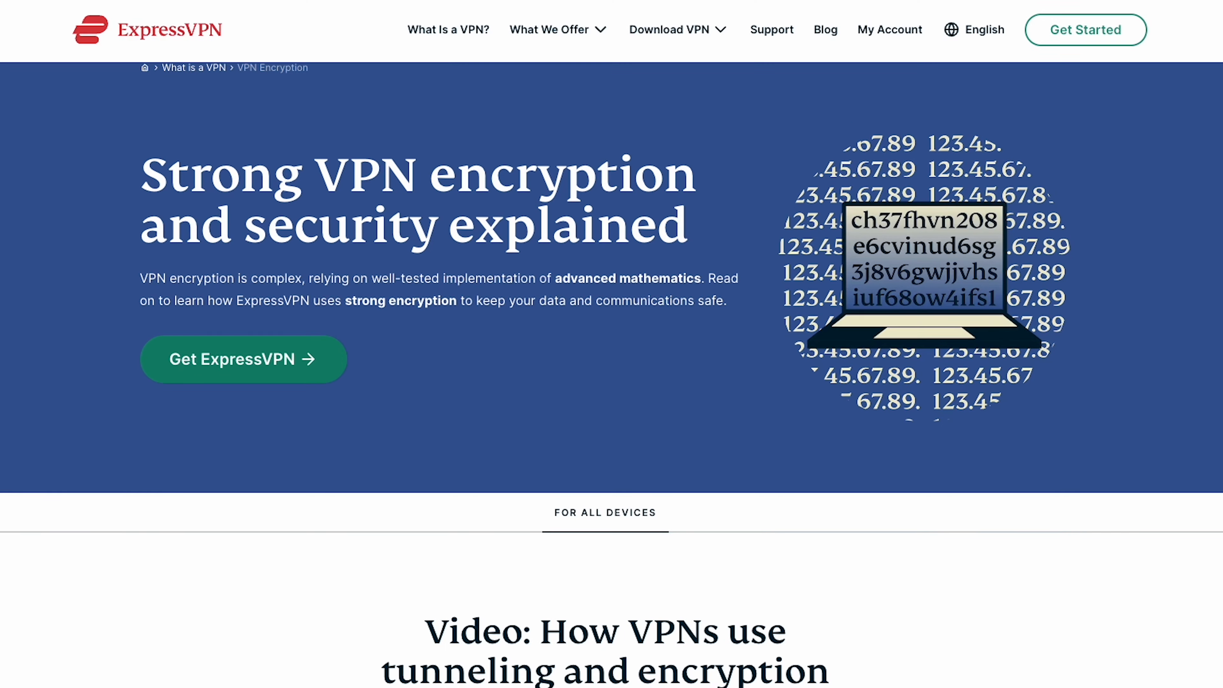
- Scroll through the VPN encryption page and the server locations list down to Europe
scroll("down", 3)
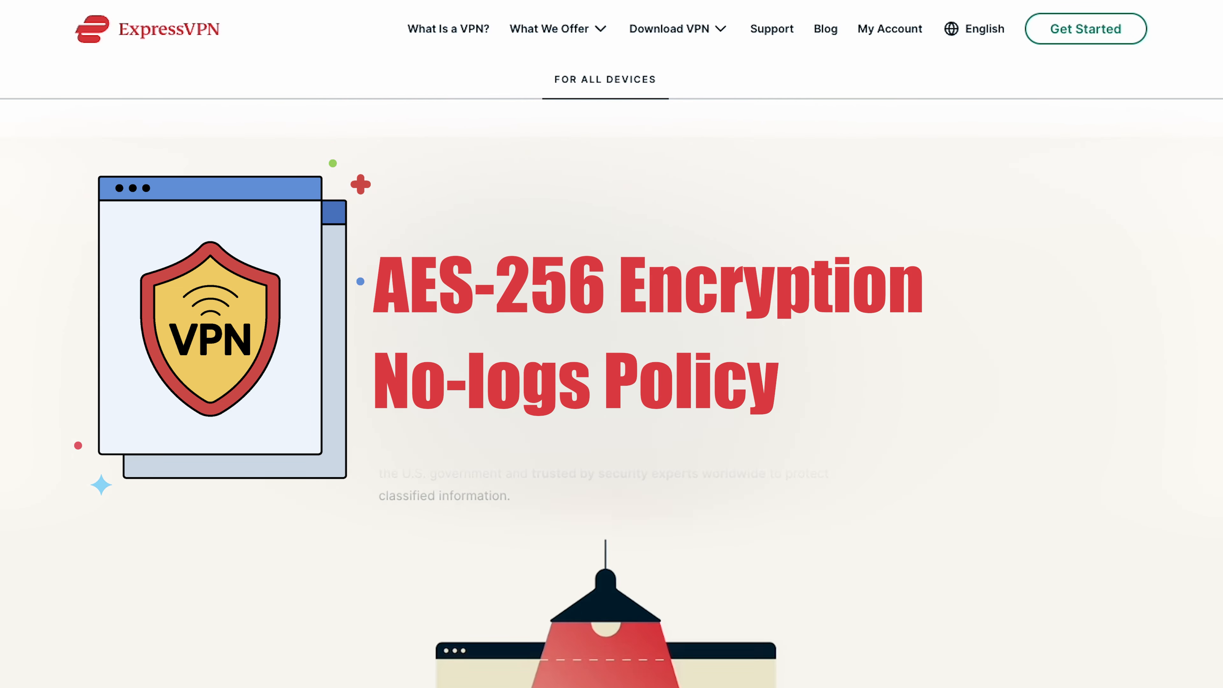
scroll("down", 3)
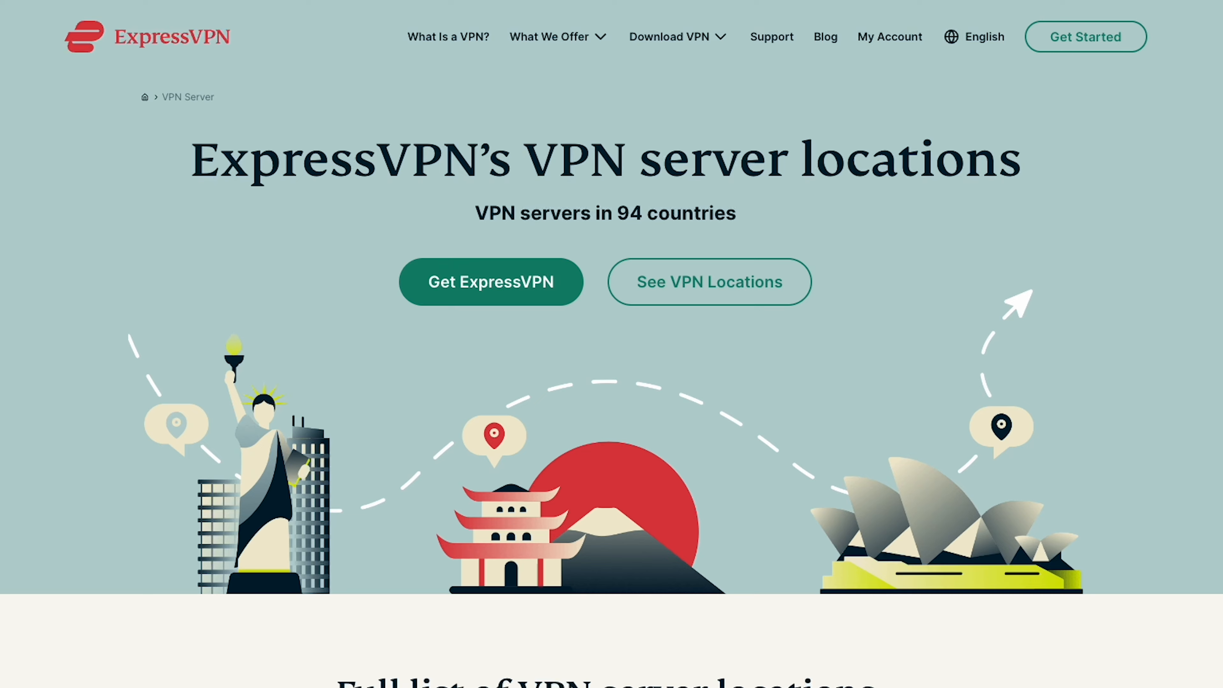
scroll("down", 3)
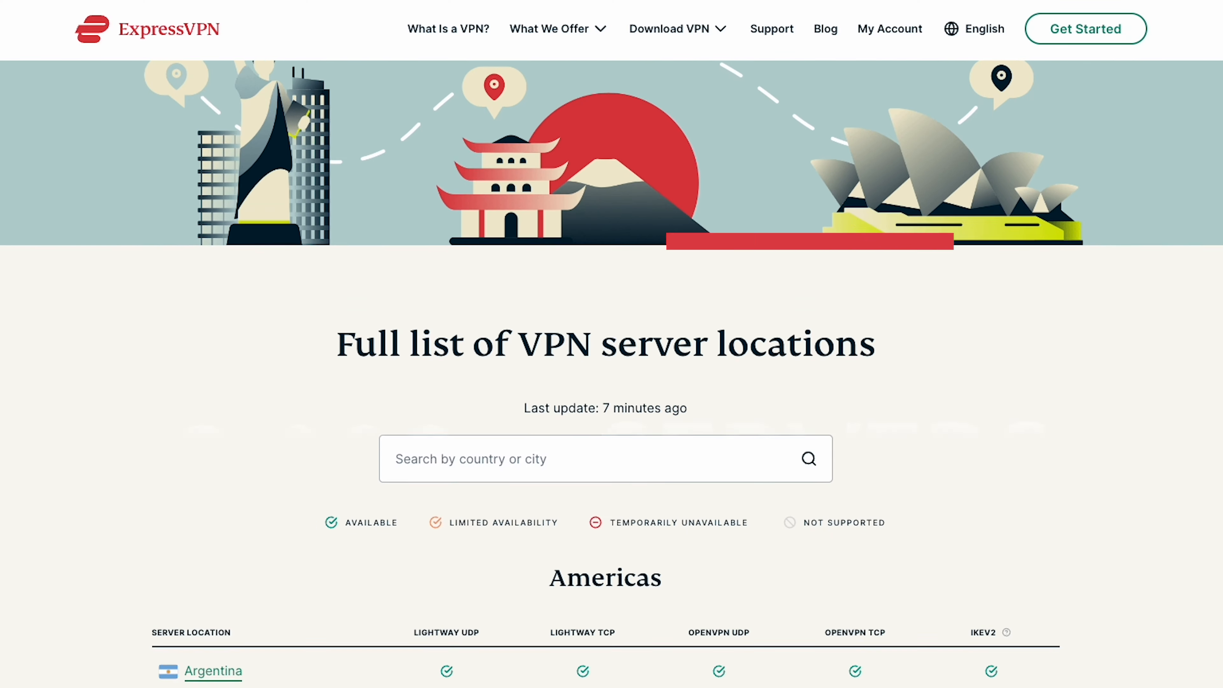
scroll("down", 3)
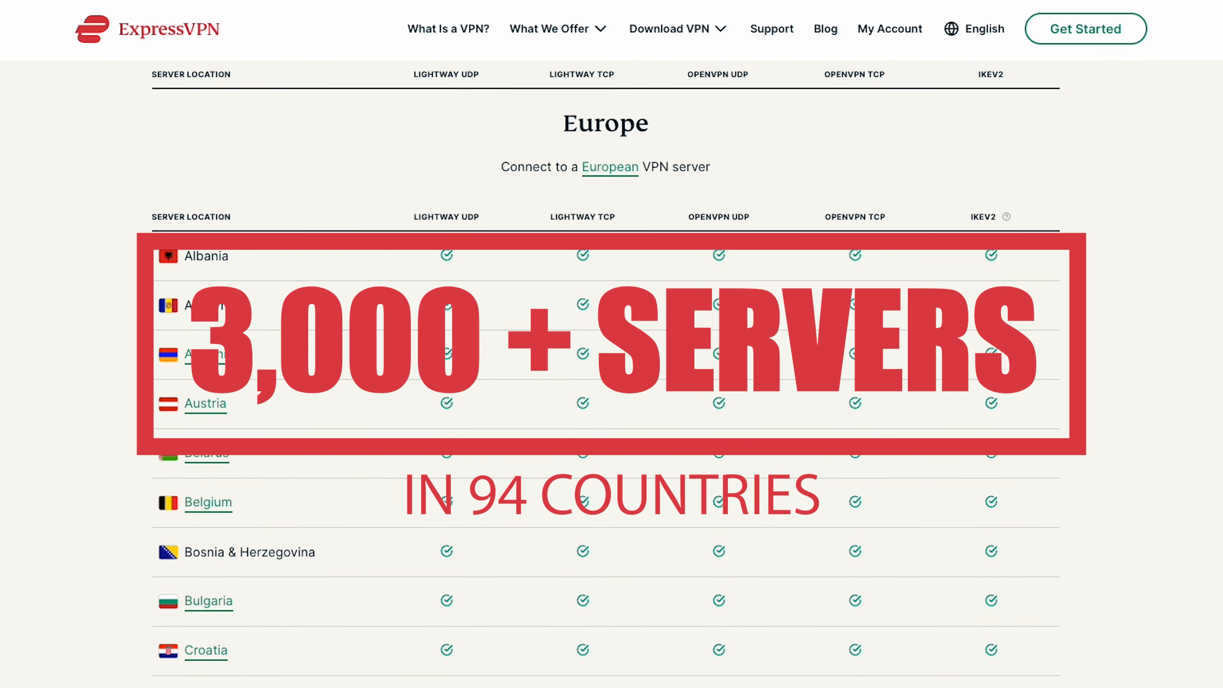
scroll("down", 3)
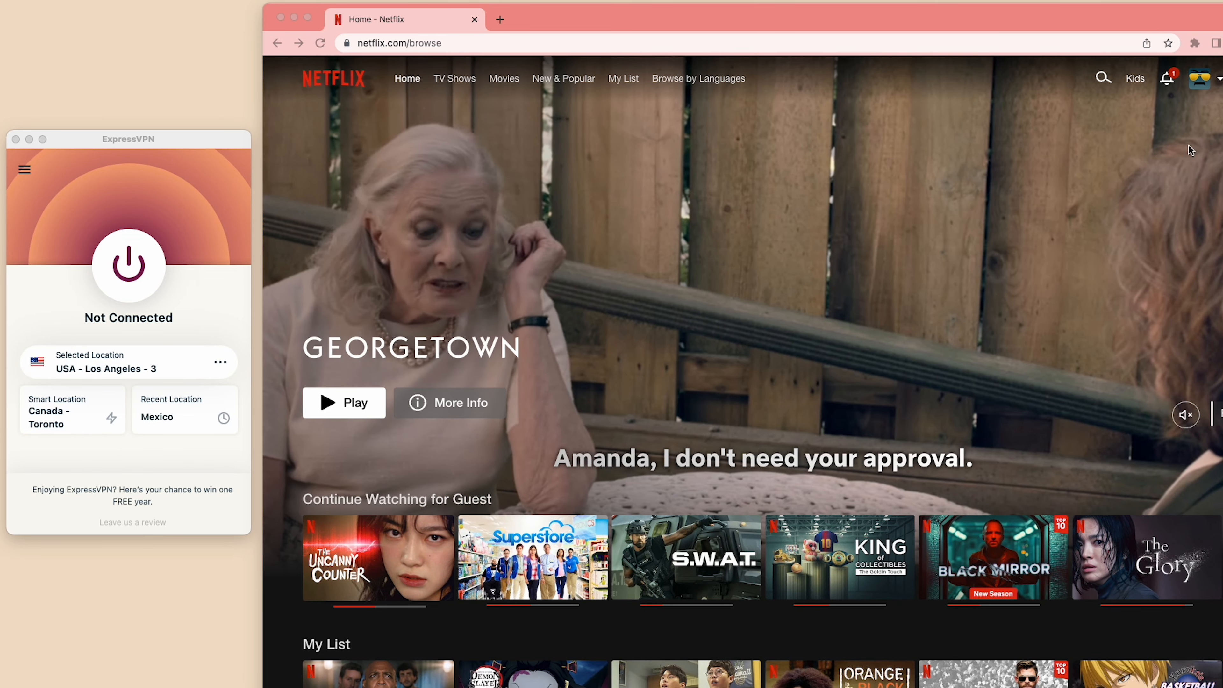
- Search Netflix for 'beetlejuice', which returns only related titles
left_click(1103, 78)
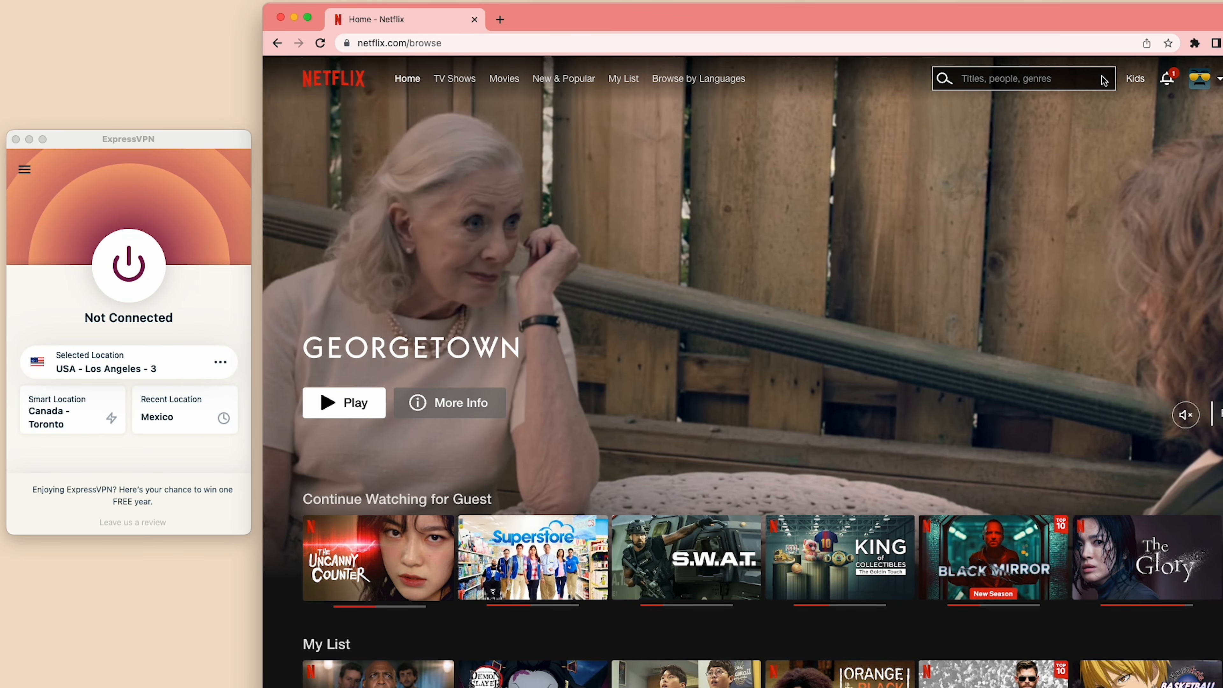
type("beetlejuice")
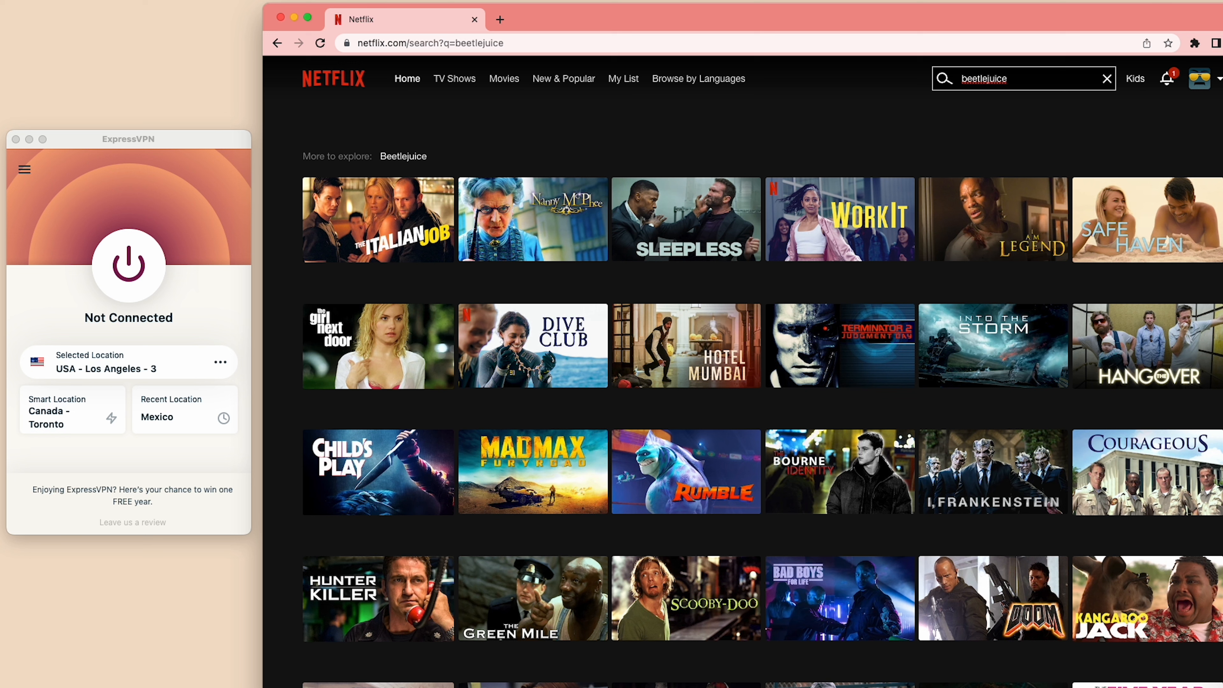
mouse_move(1105, 81)
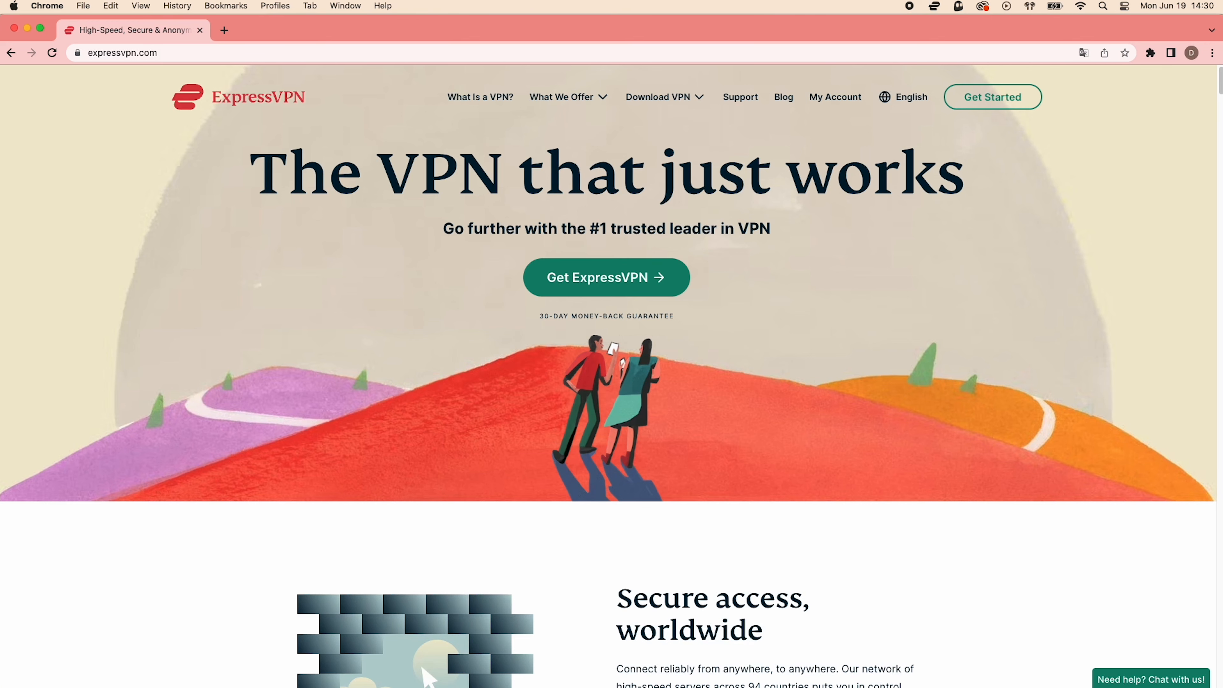
- Download the ExpressVPN for Mac installer and save the file
left_click(835, 97)
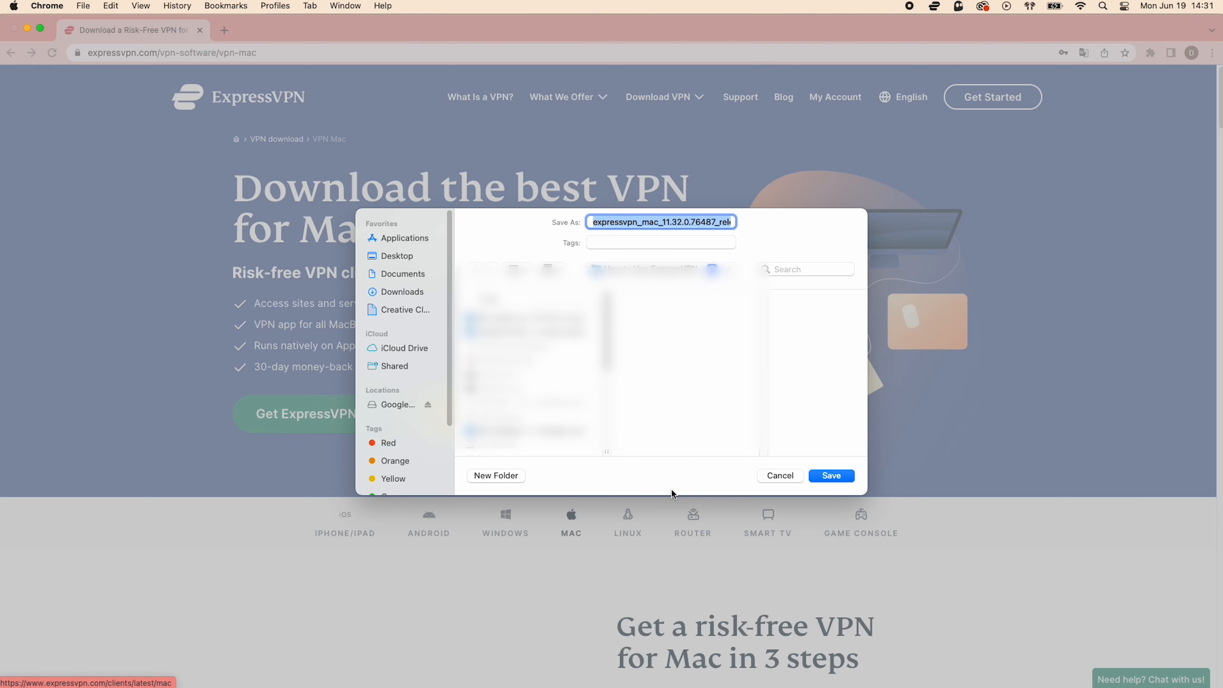
left_click(830, 476)
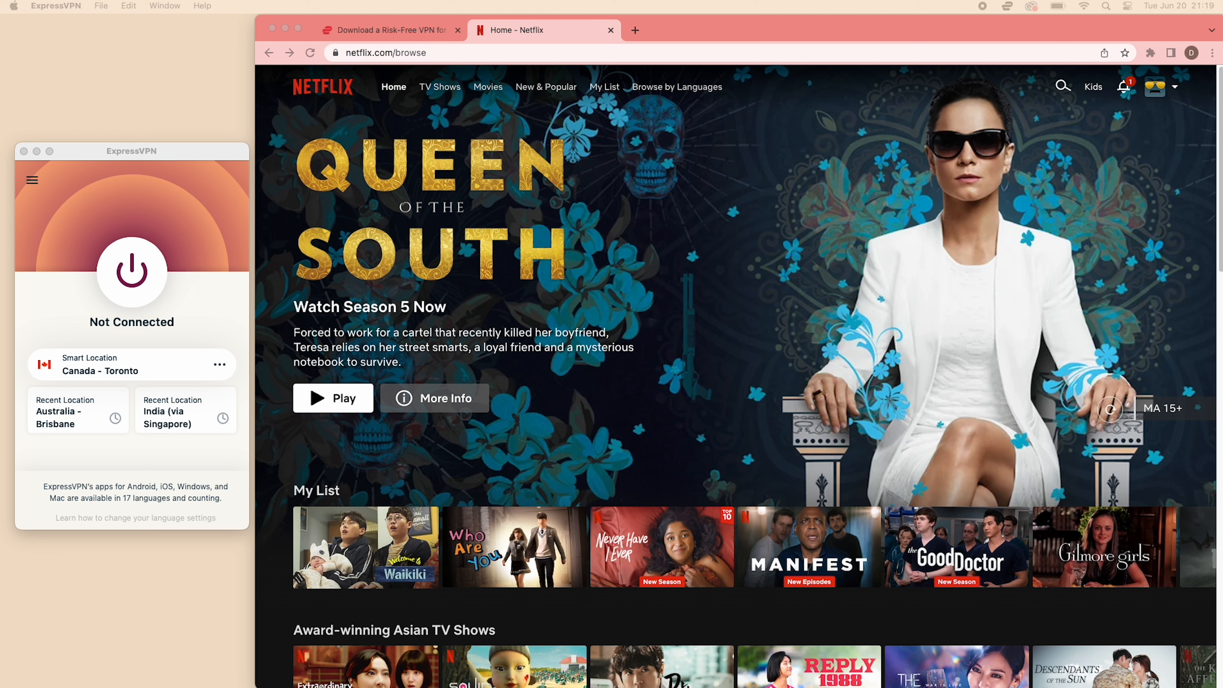
mouse_move(138, 465)
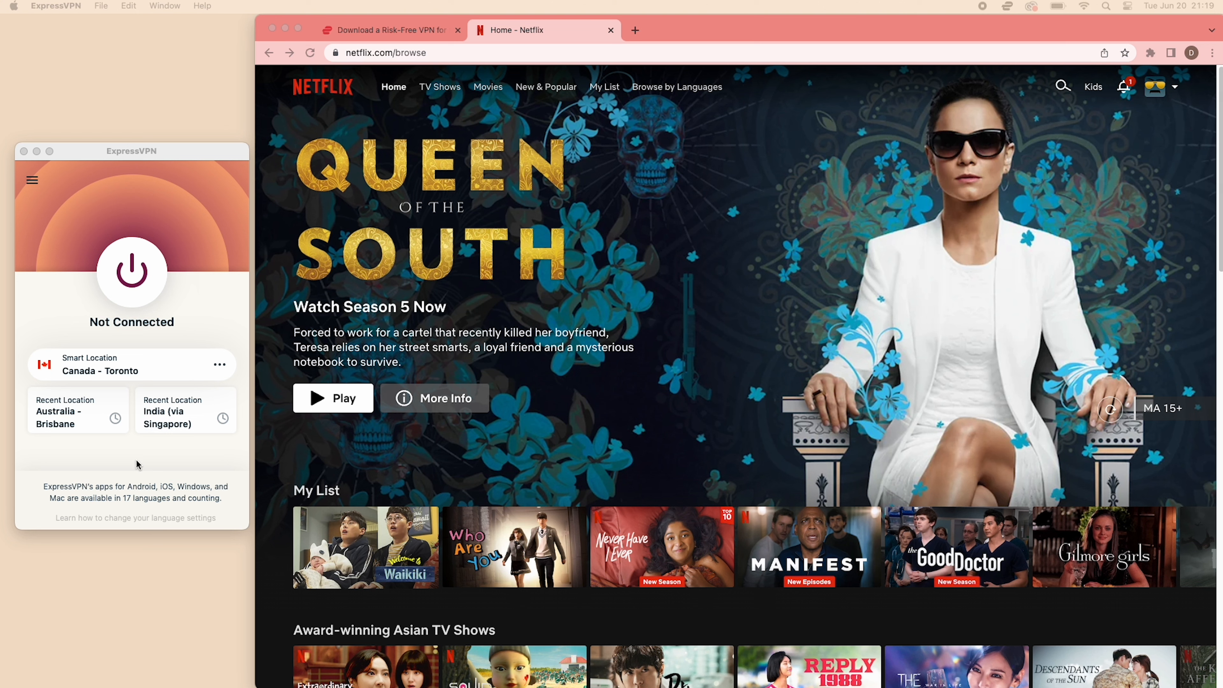
mouse_move(153, 368)
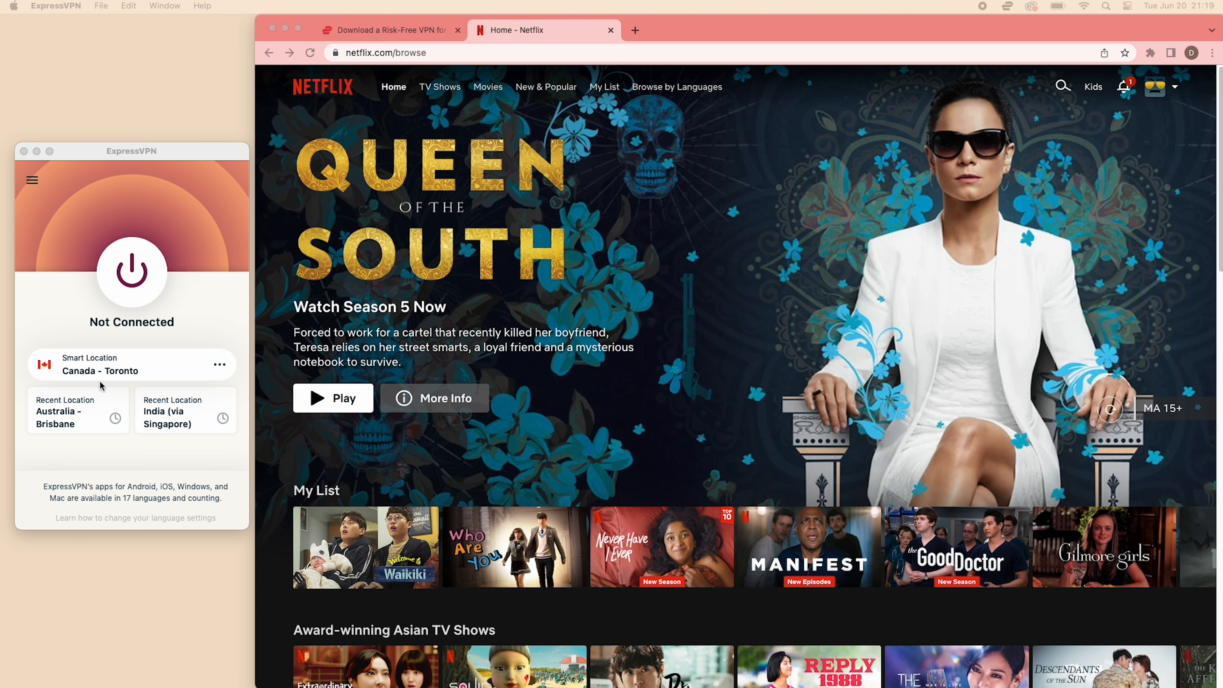
mouse_move(143, 582)
type("i")
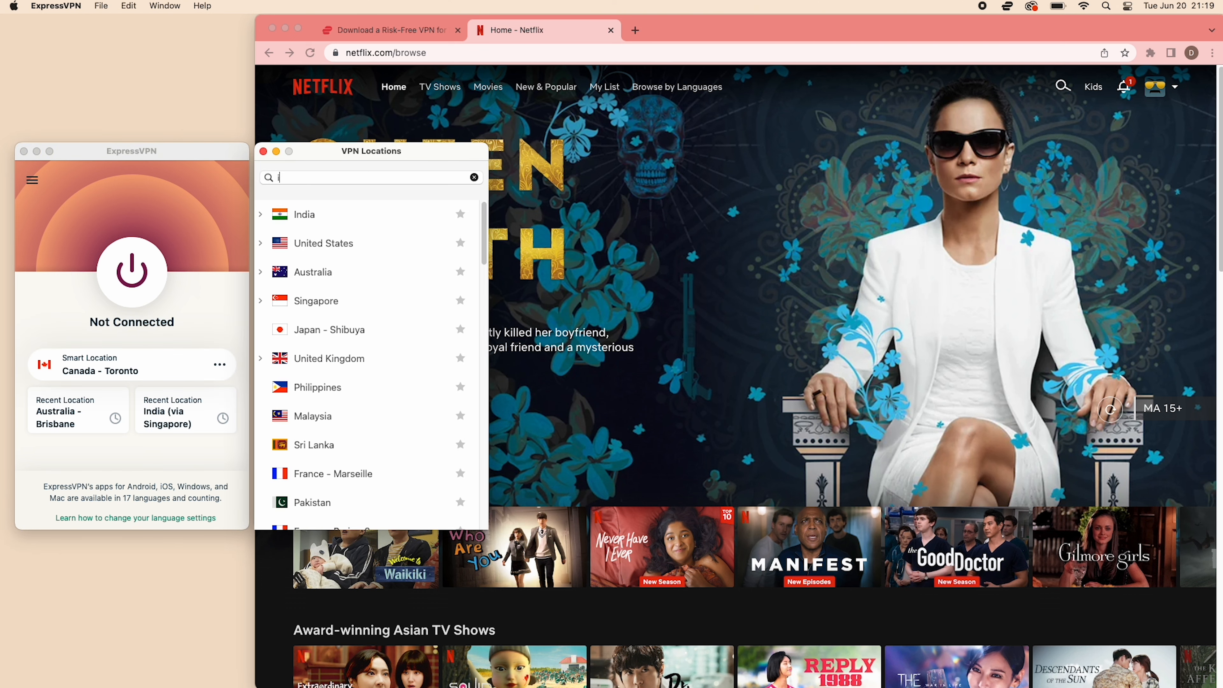
- Search the location list for India and connect to India (via Singapore)
type("ndia")
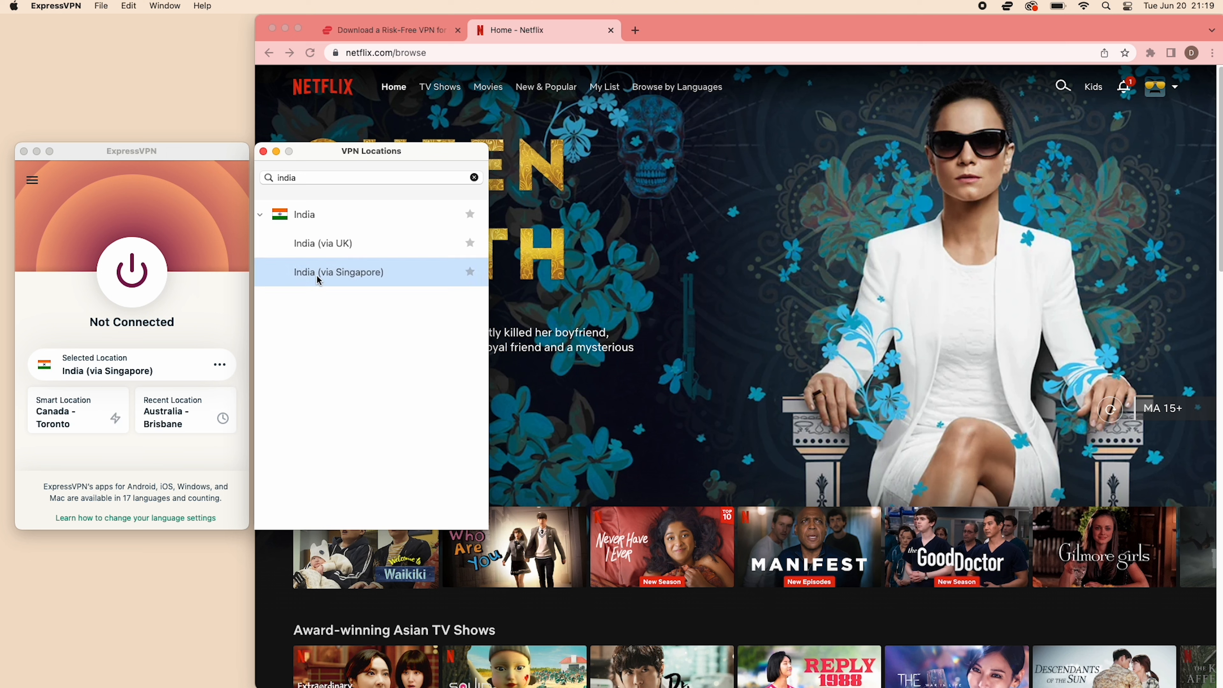
left_click(337, 271)
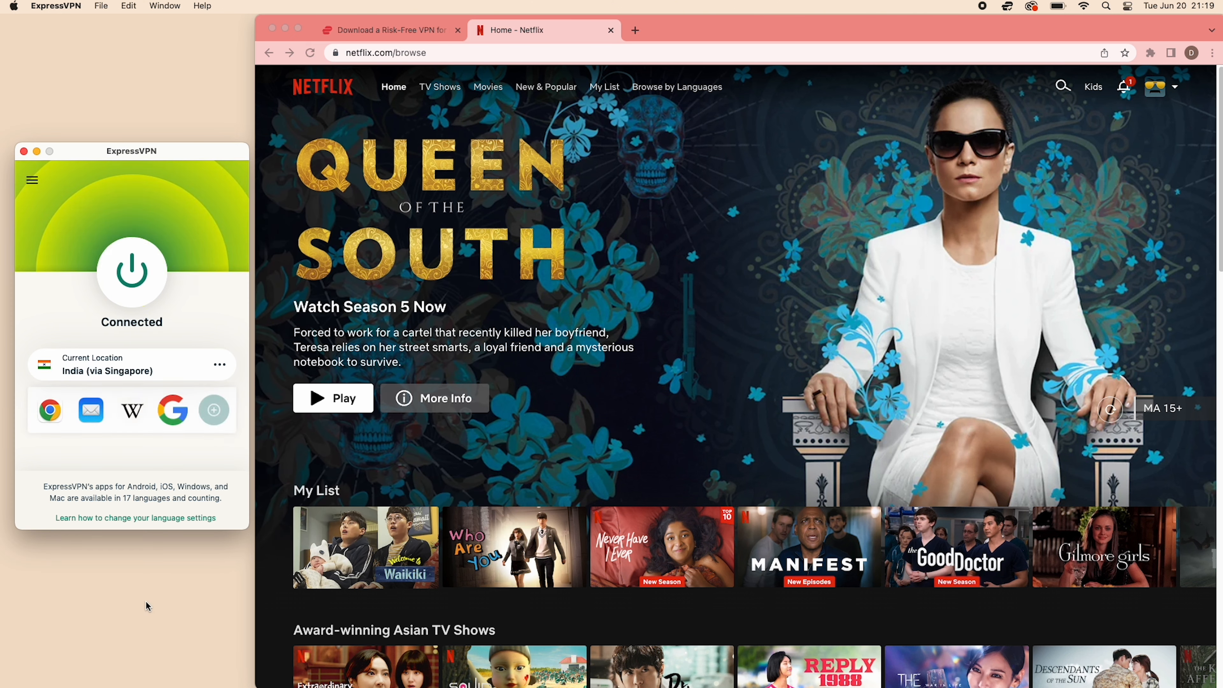
mouse_move(150, 257)
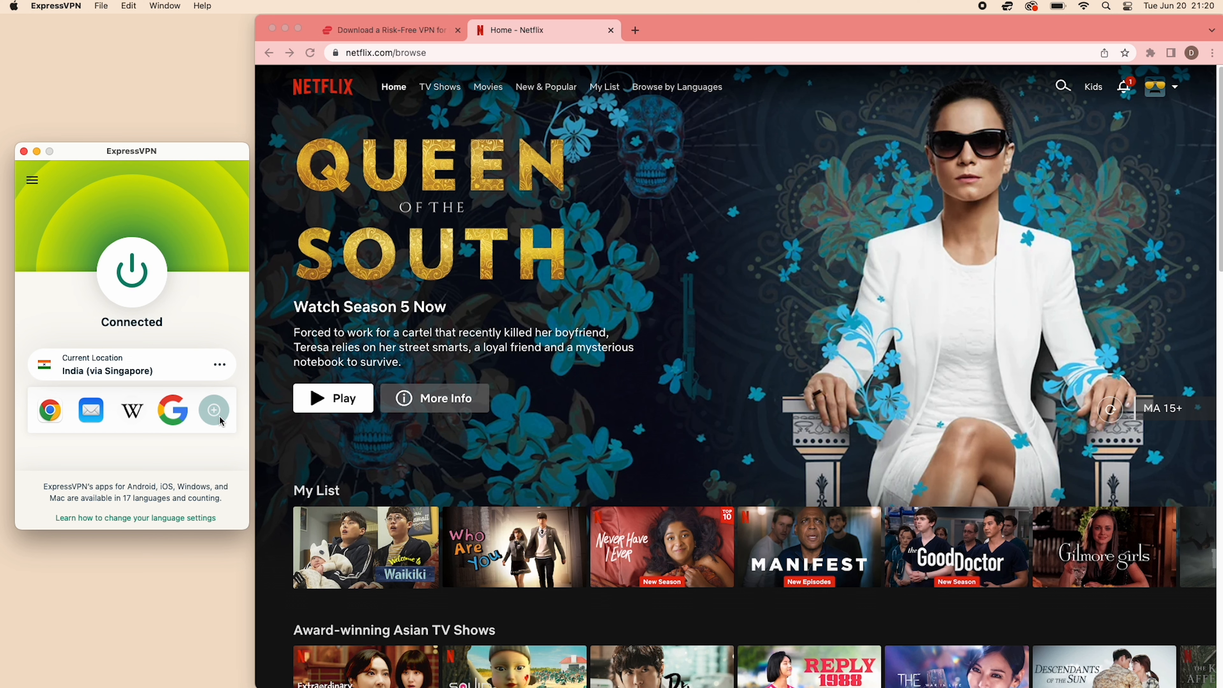
- Search Netflix again for 'beetle' while connected to India
left_click(1063, 86)
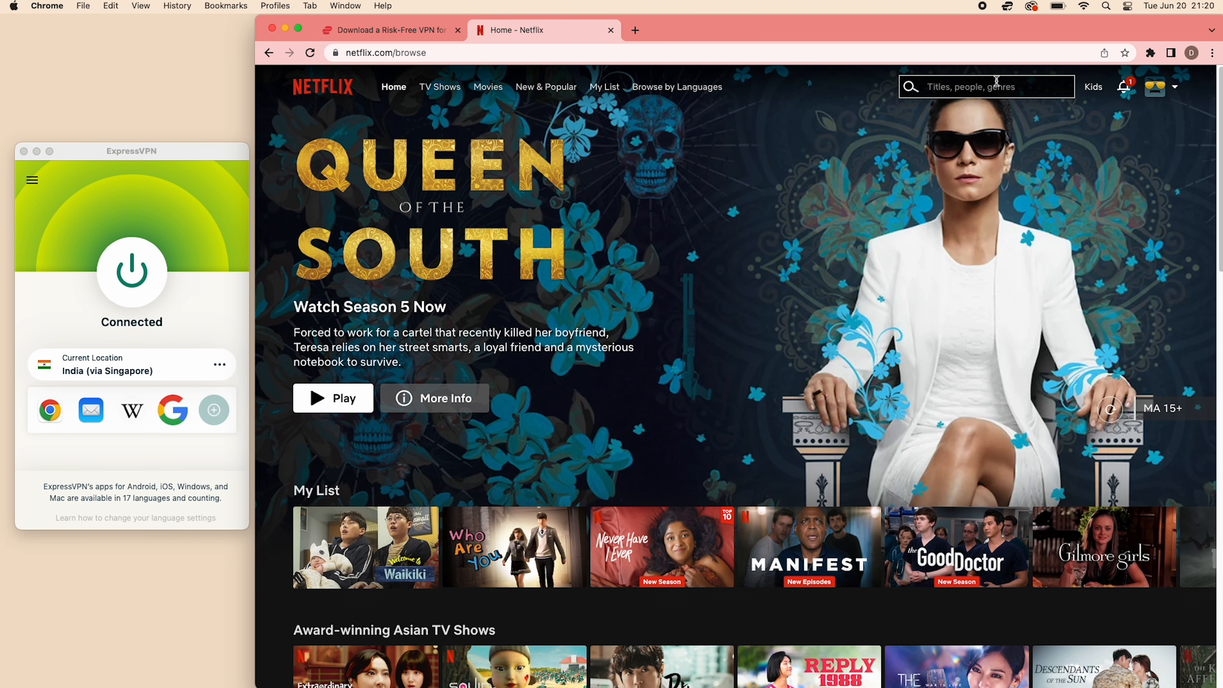
type("beetle")
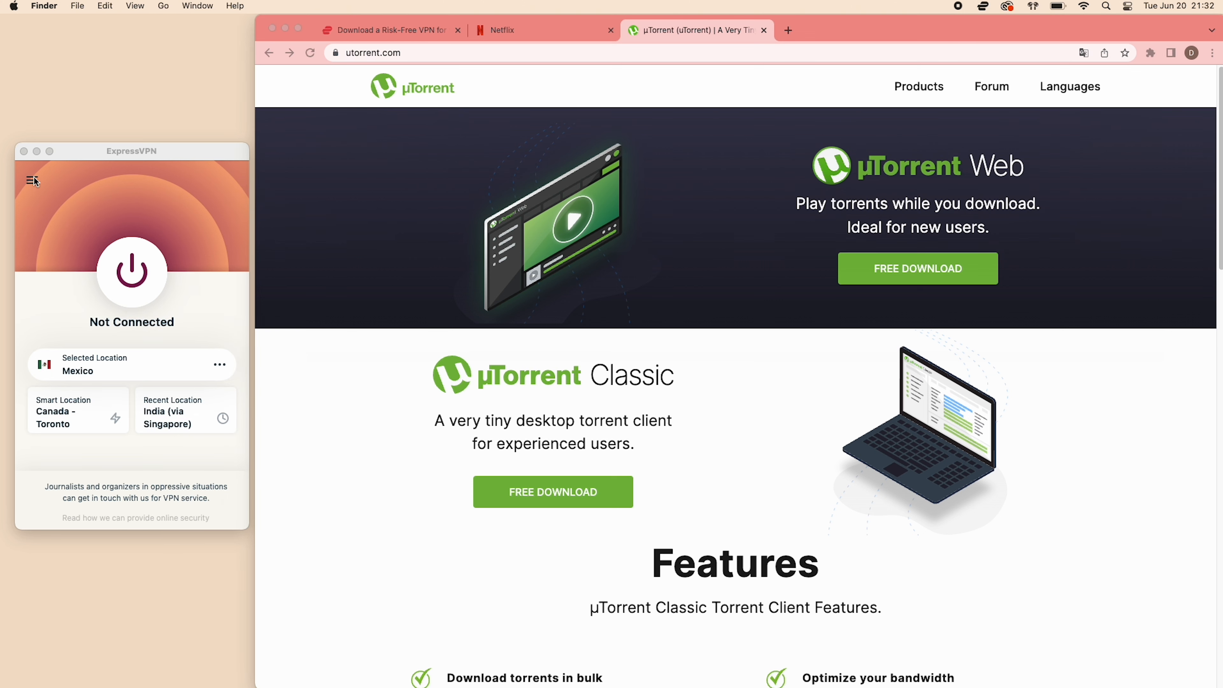
- In Preferences, enable 'Stop all internet traffic if the VPN disconnects unexpectedly'
left_click(31, 180)
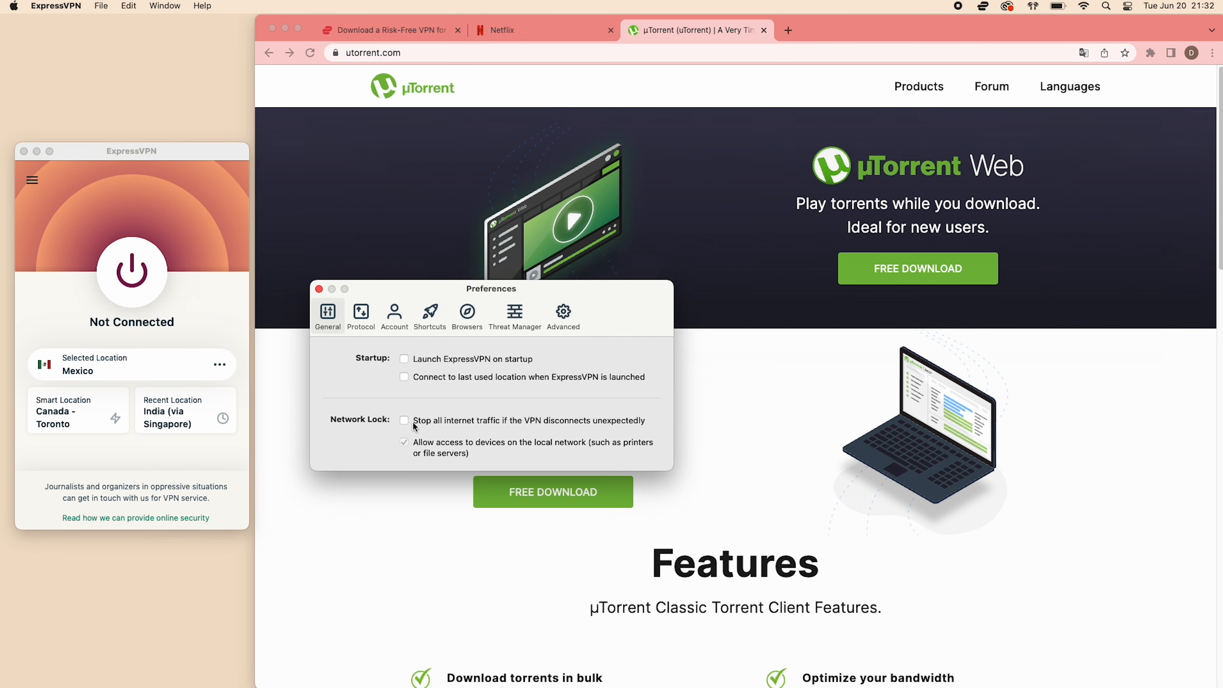
left_click(404, 420)
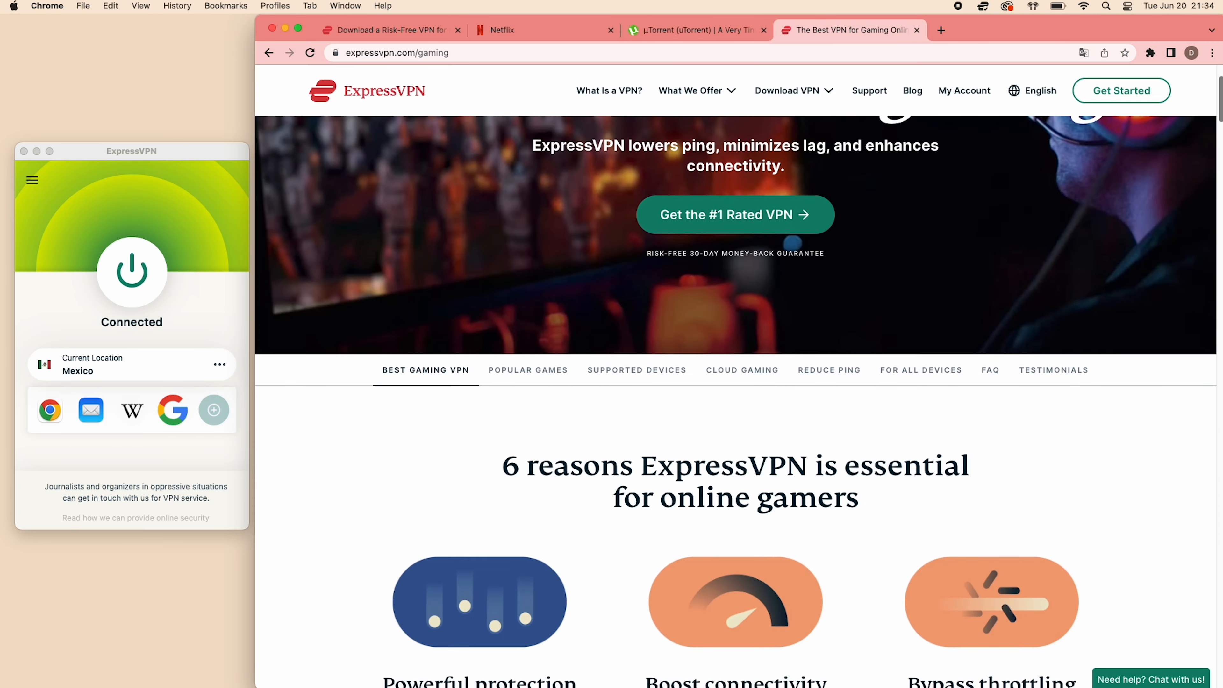
- Scroll the ExpressVPN gaming page down to the Popular Games grid
scroll("down", 3)
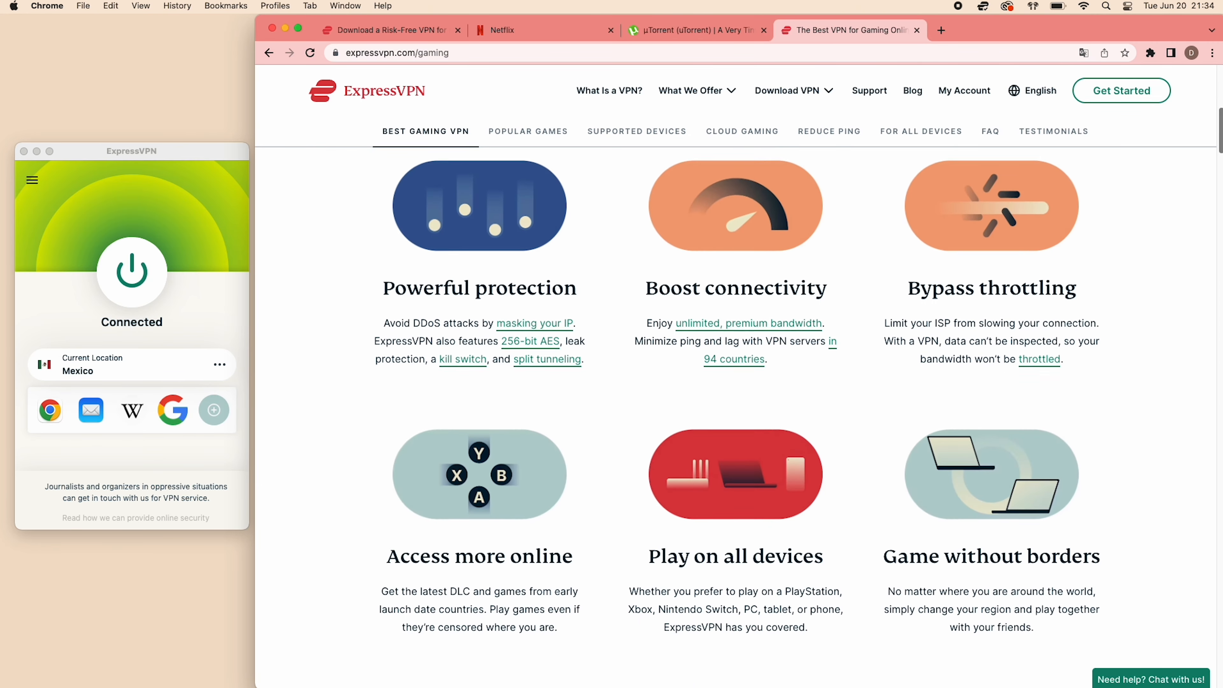
scroll("down", 3)
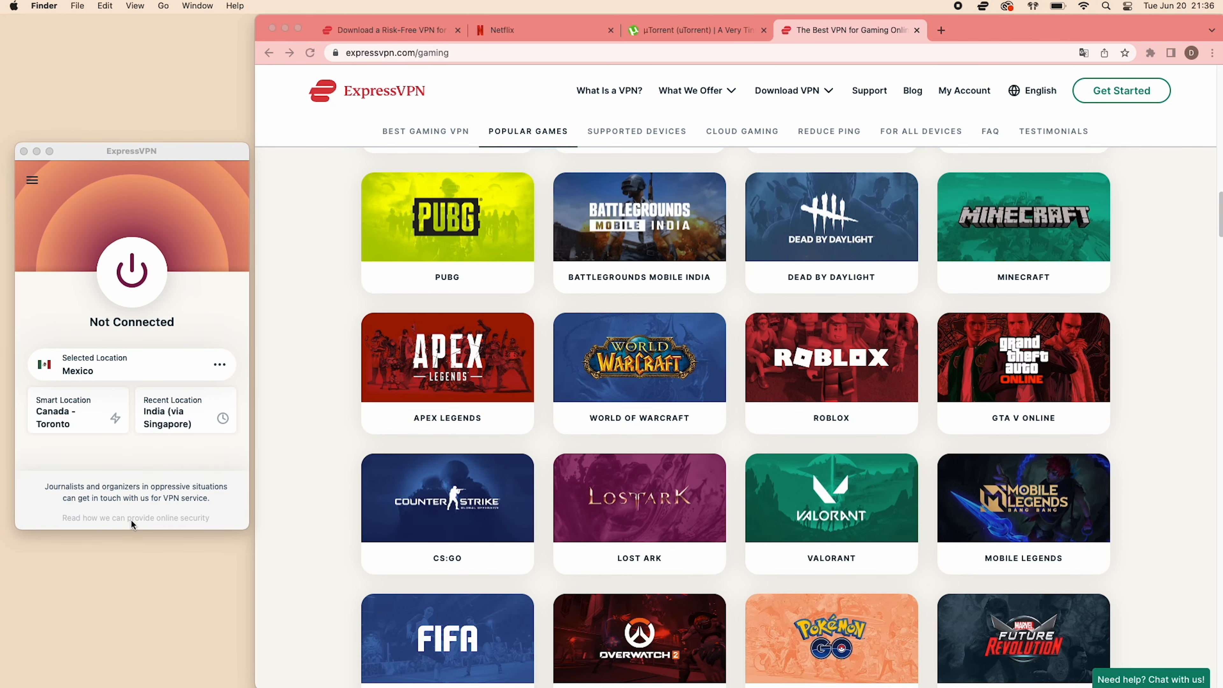
mouse_move(37, 418)
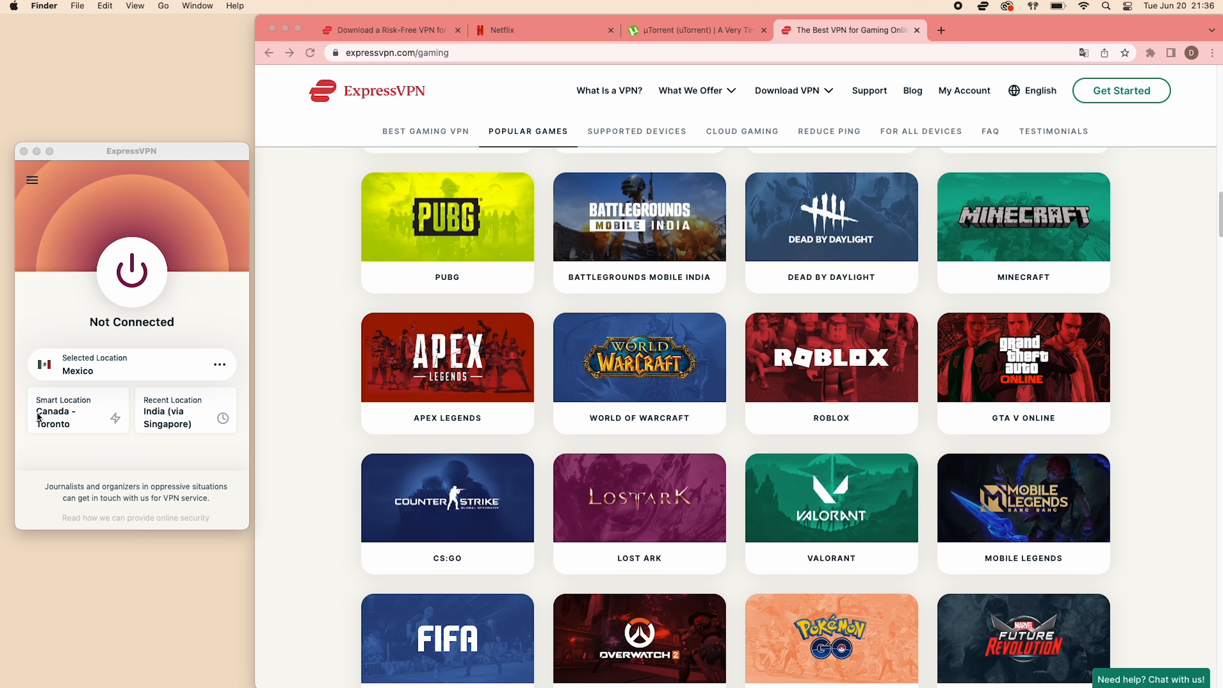
mouse_move(125, 439)
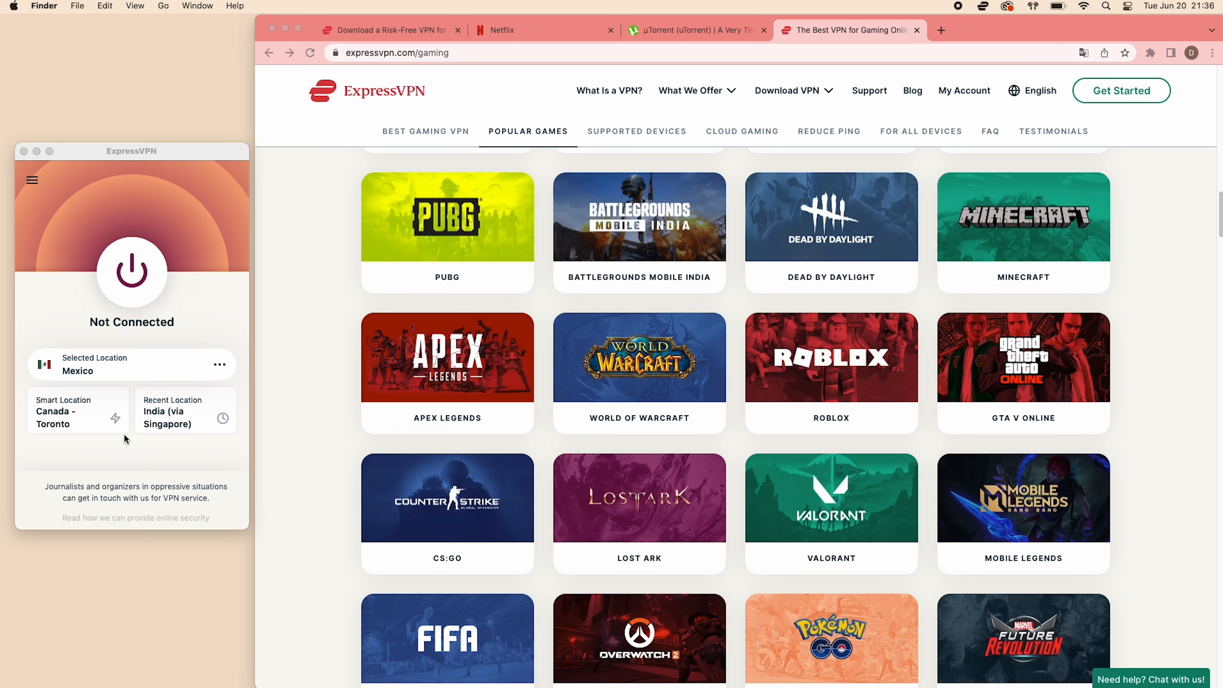
mouse_move(101, 431)
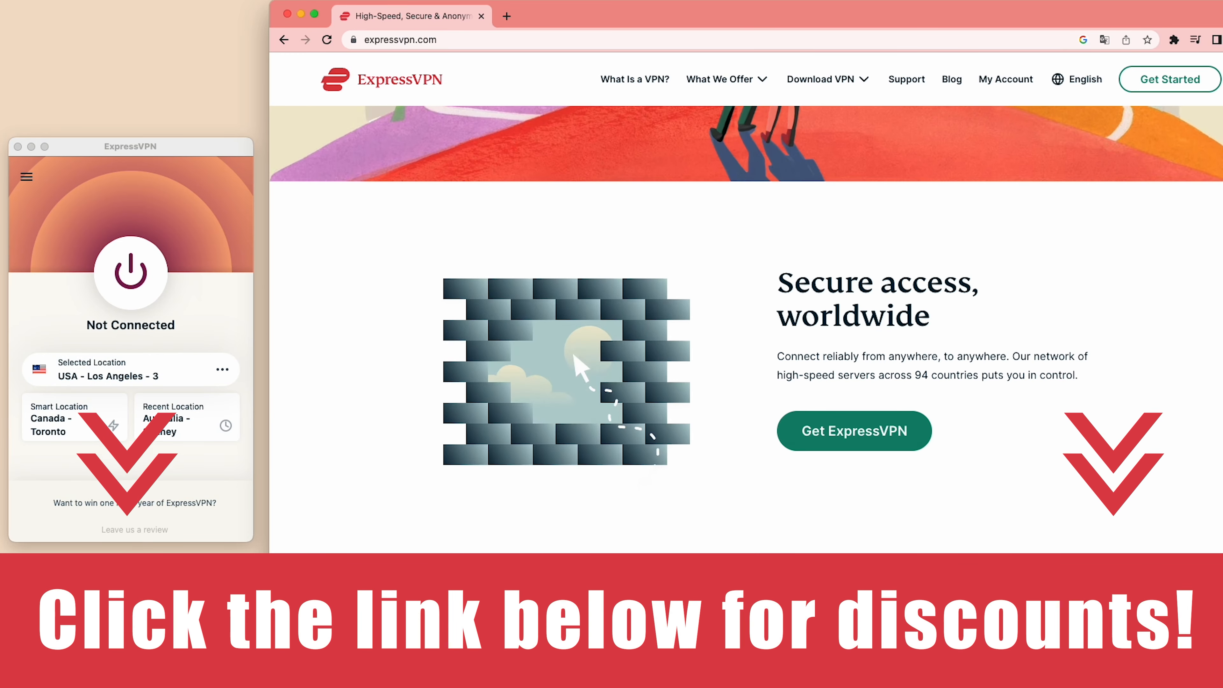
- Scroll the homepage to the 'Ultra-fast servers in 94 countries' map
scroll("down", 3)
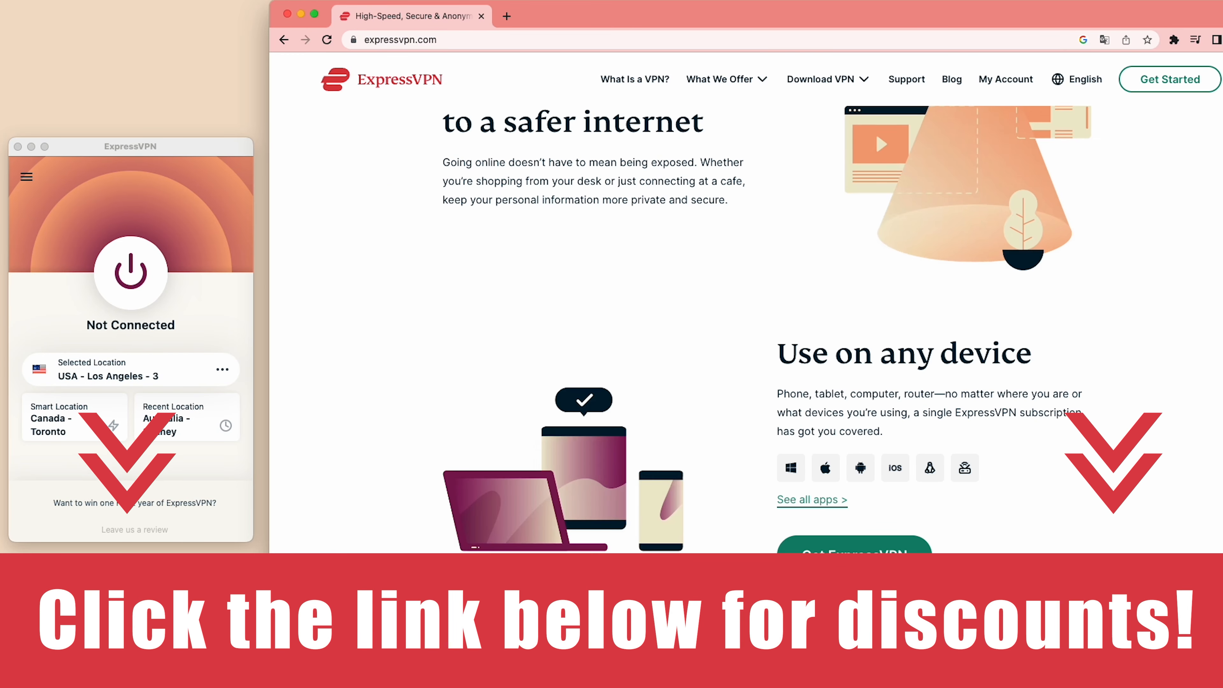
scroll("down", 3)
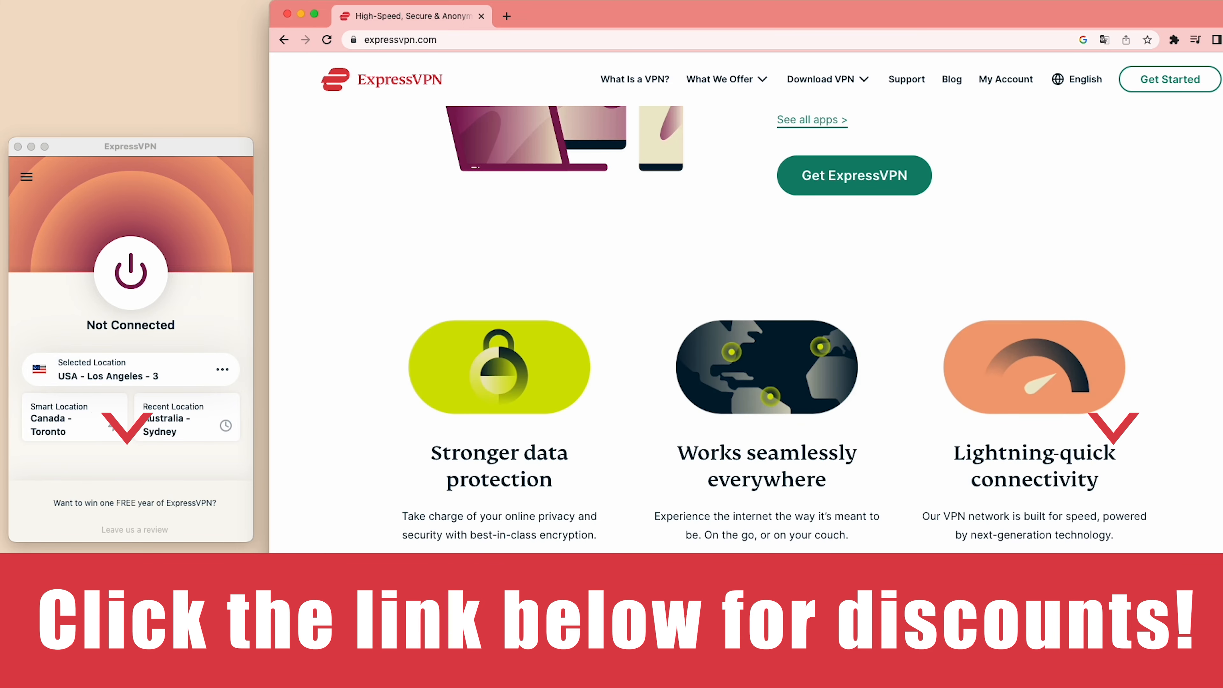
scroll("down", 3)
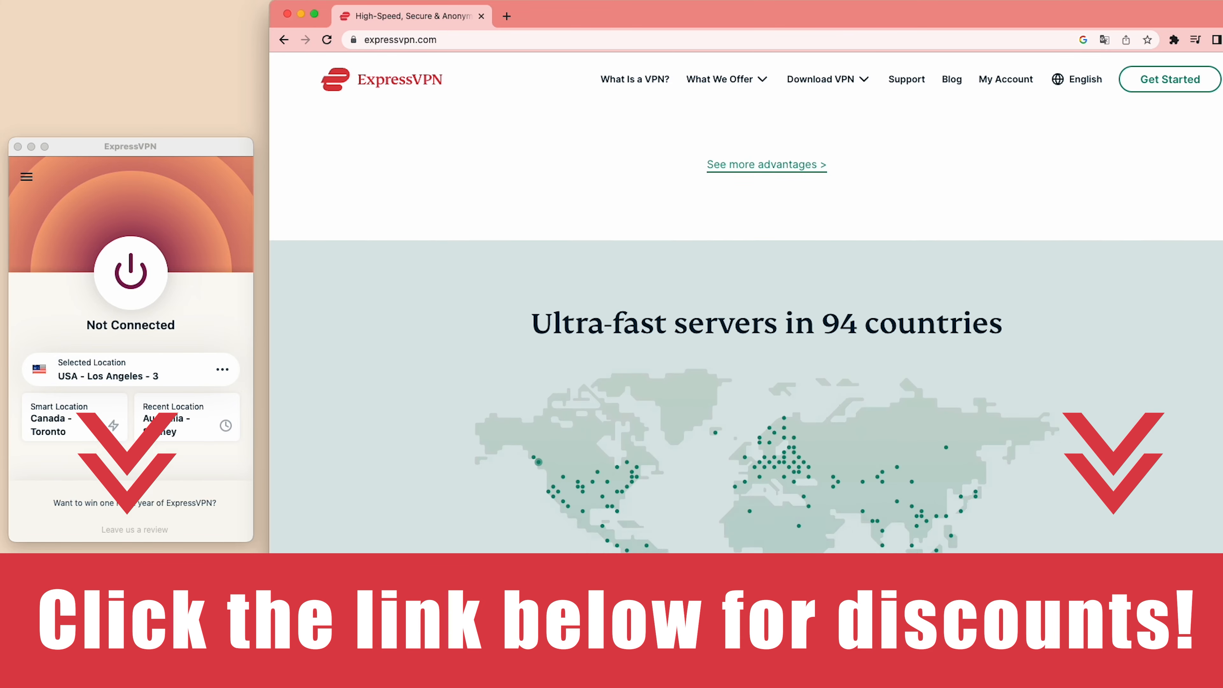